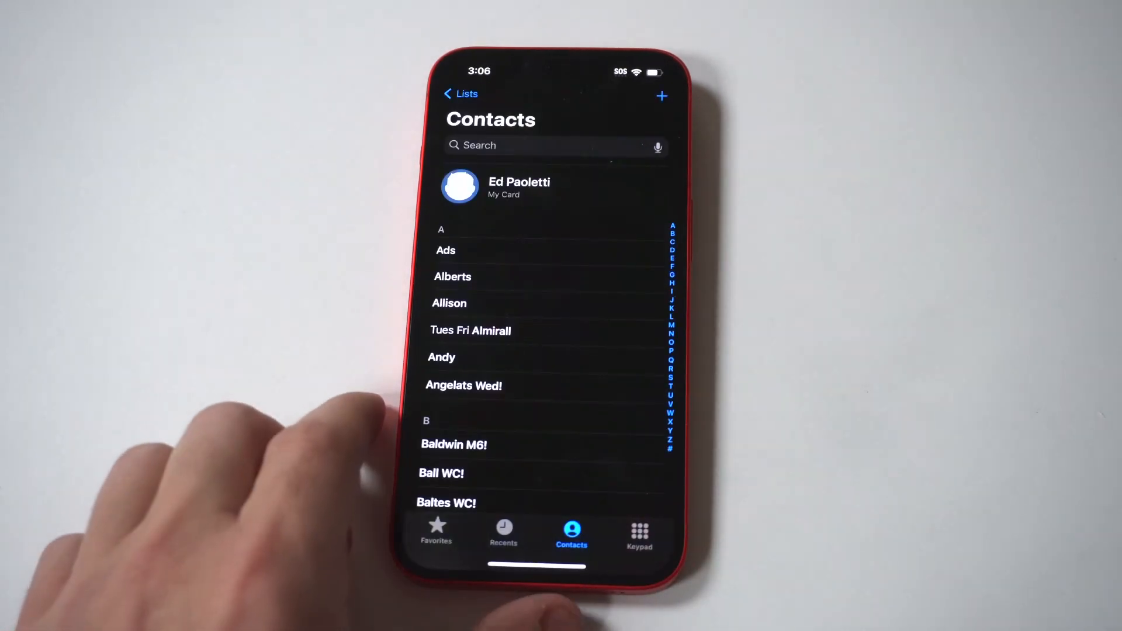
Step: Open the Ads contact from the list and enter its edit view
left_click(446, 250)
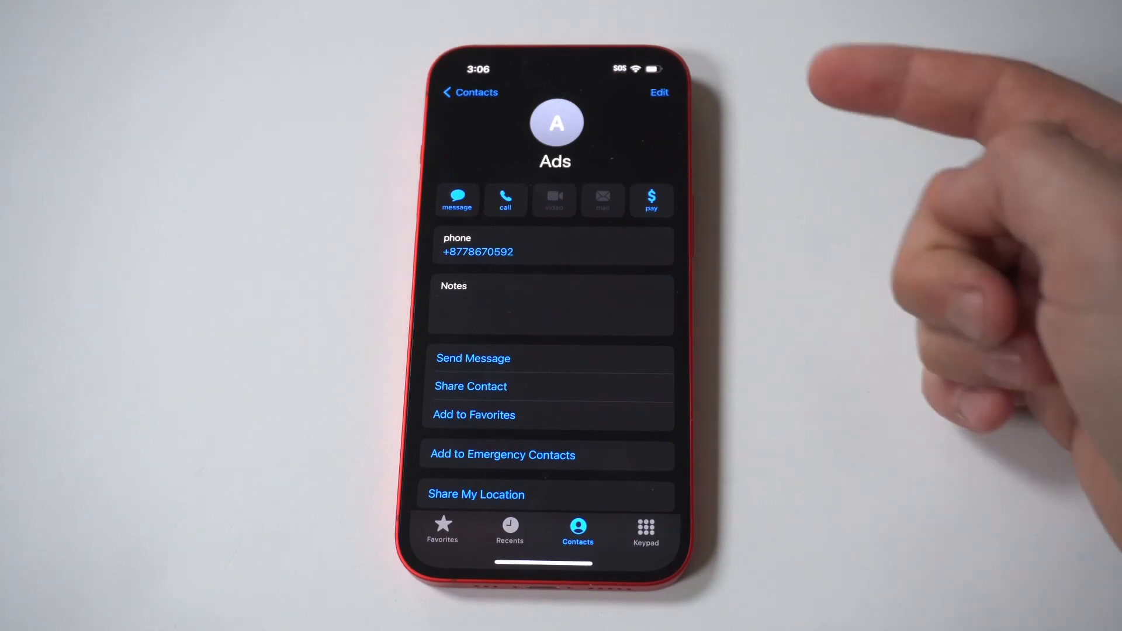
left_click(658, 91)
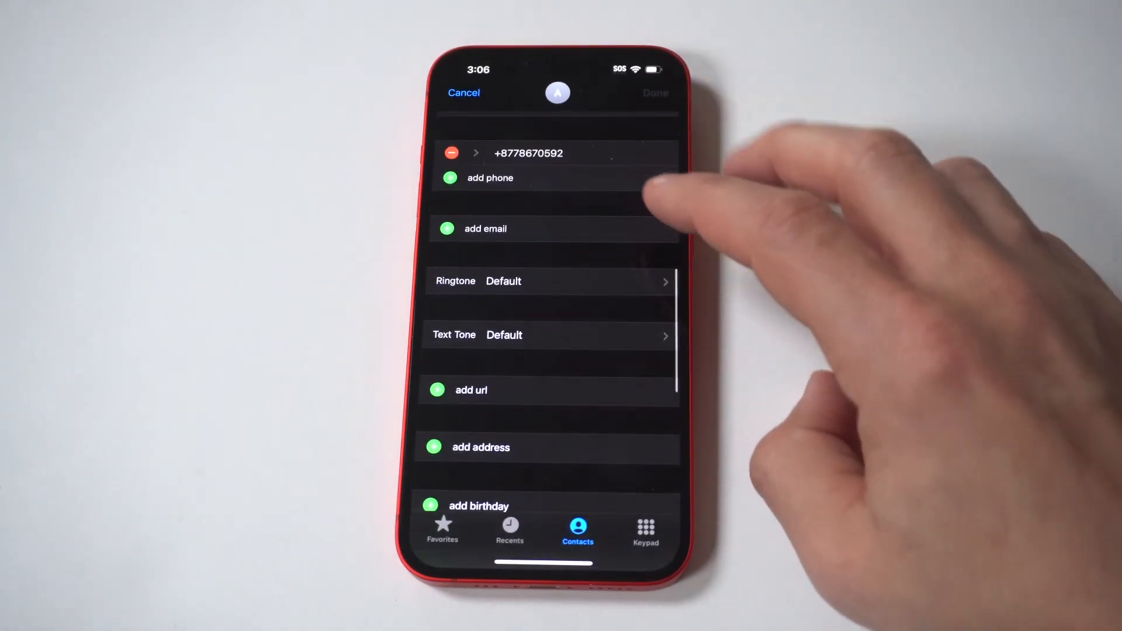
Step: Choose Apex from the ringtone list as the Ads contact's ringtone
left_click(549, 280)
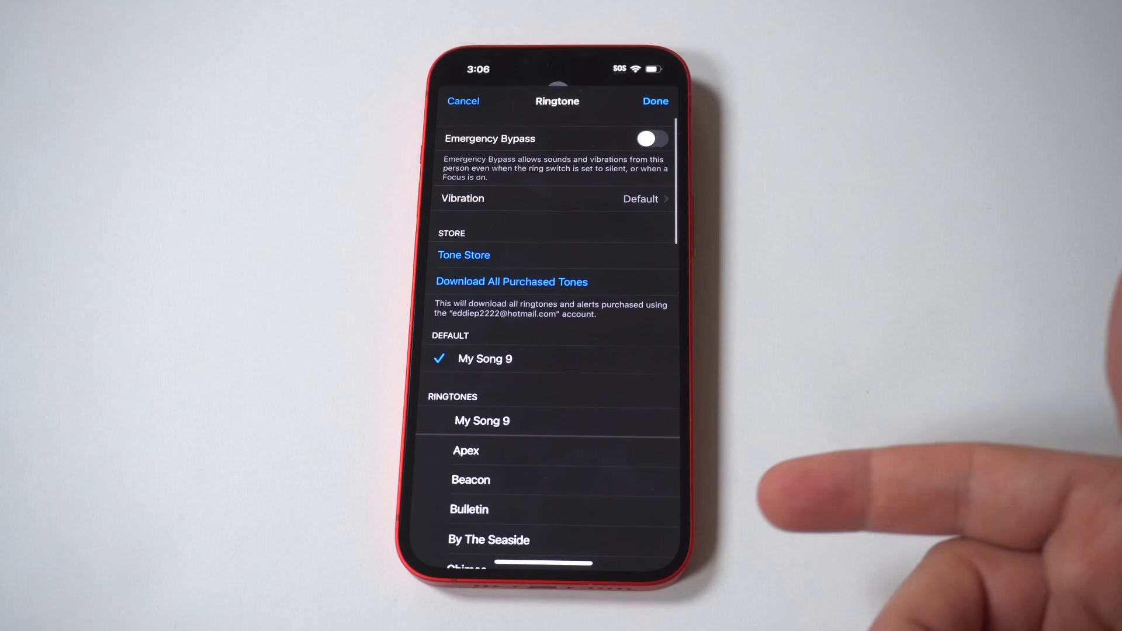
mouse_move(822, 428)
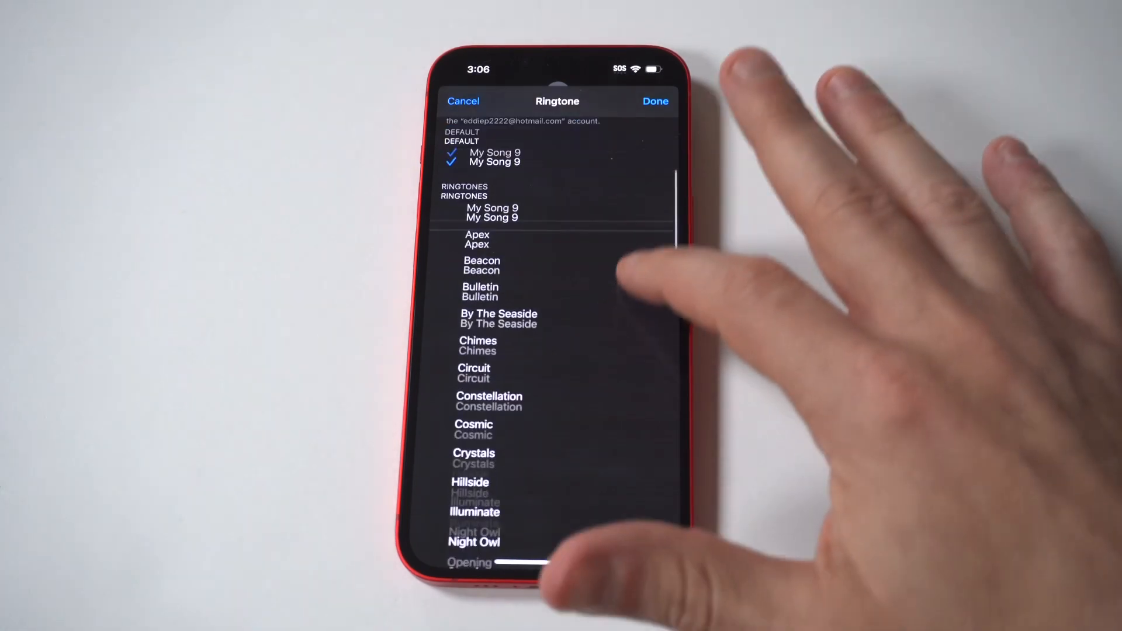
scroll("down", 3)
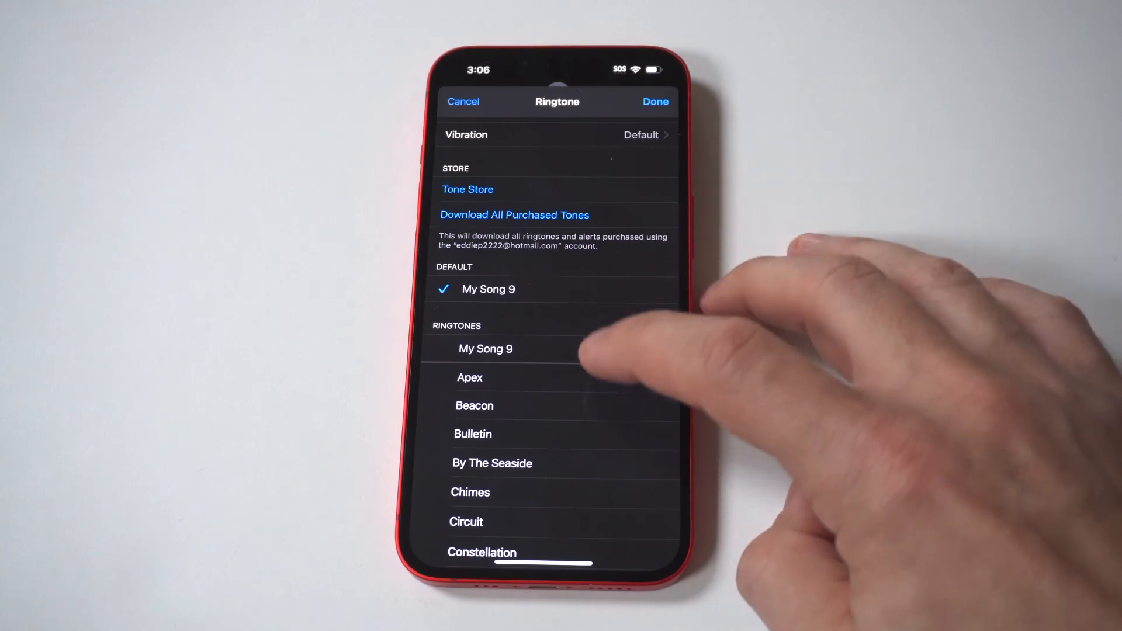
left_click(471, 377)
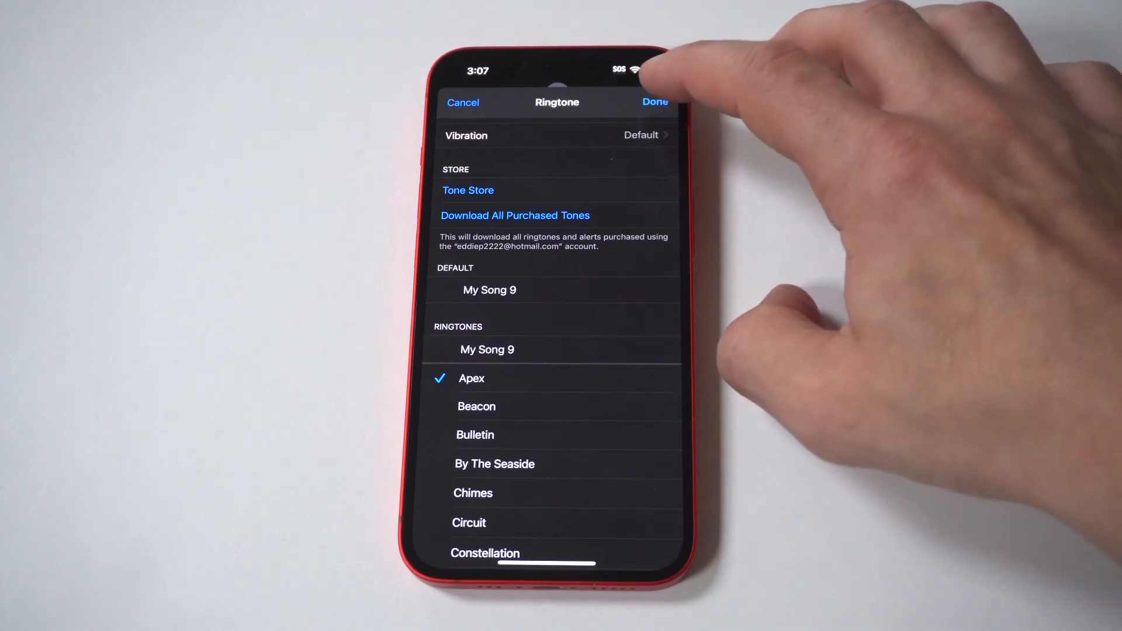
left_click(655, 102)
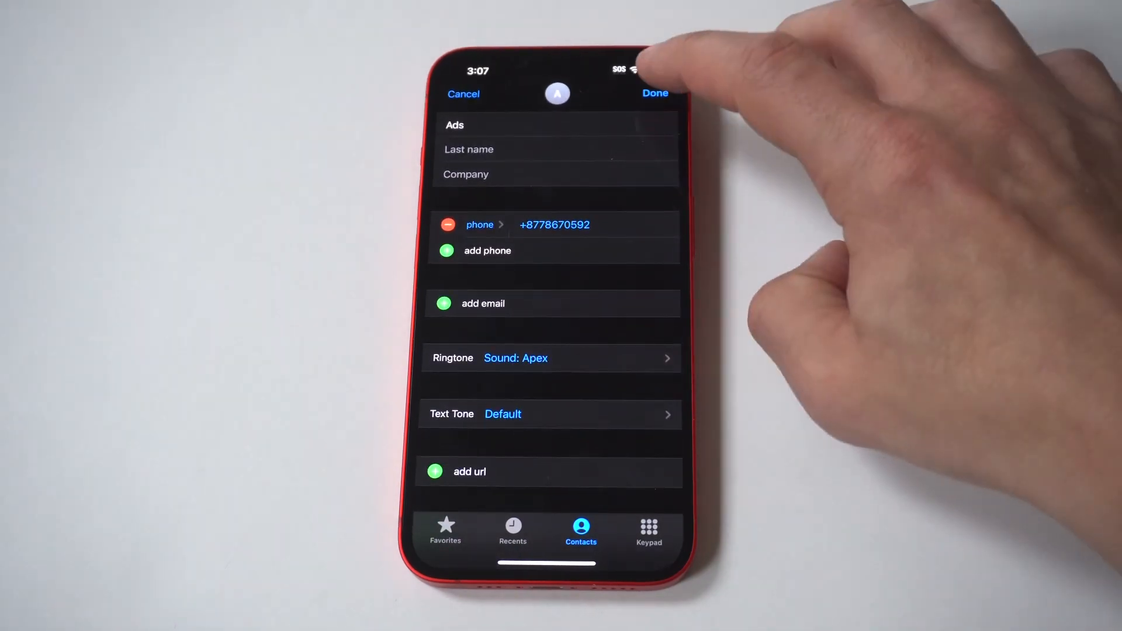
Step: Save the Ads contact with the Apex ringtone, then reopen it for editing
left_click(654, 94)
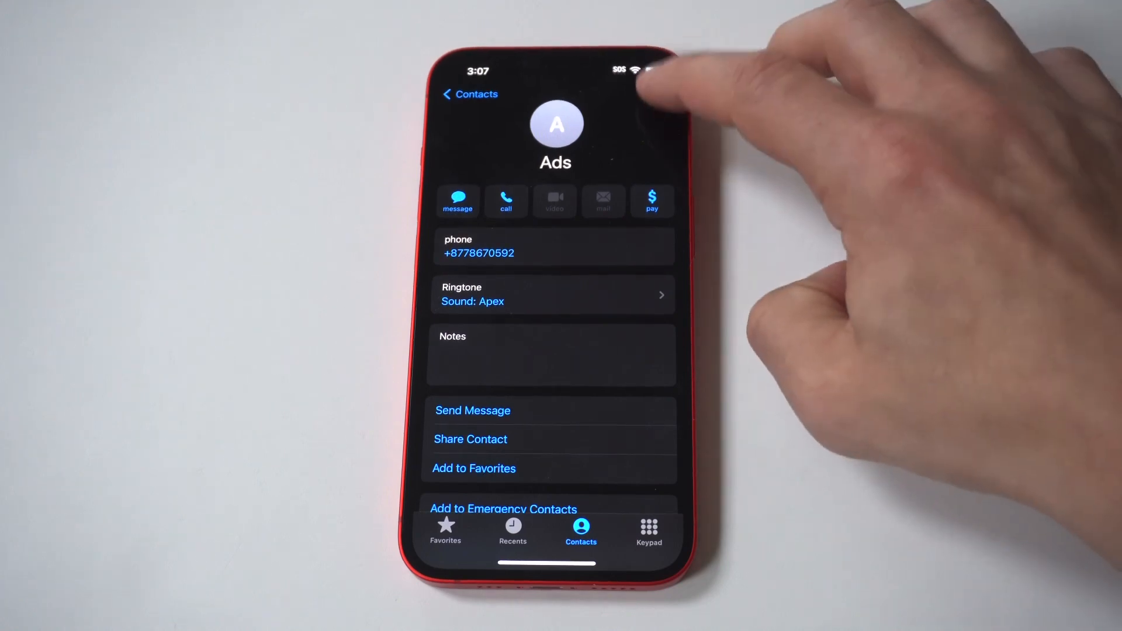
left_click(655, 93)
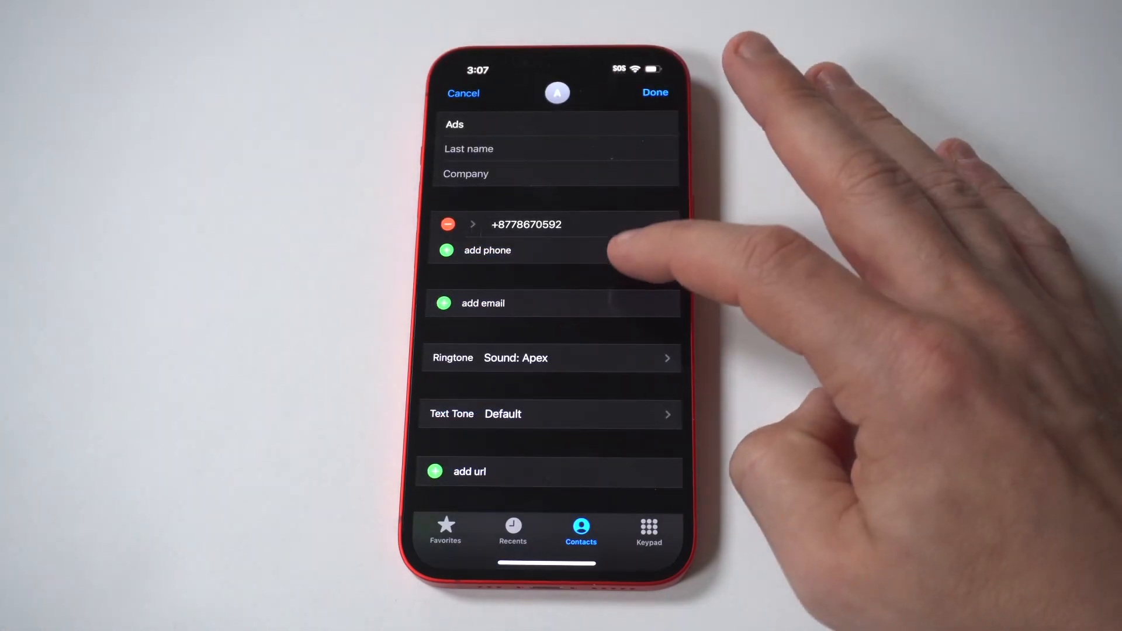
Step: Reopen the Ads contact's ringtone list, where Apex is still checked
scroll("down", 3)
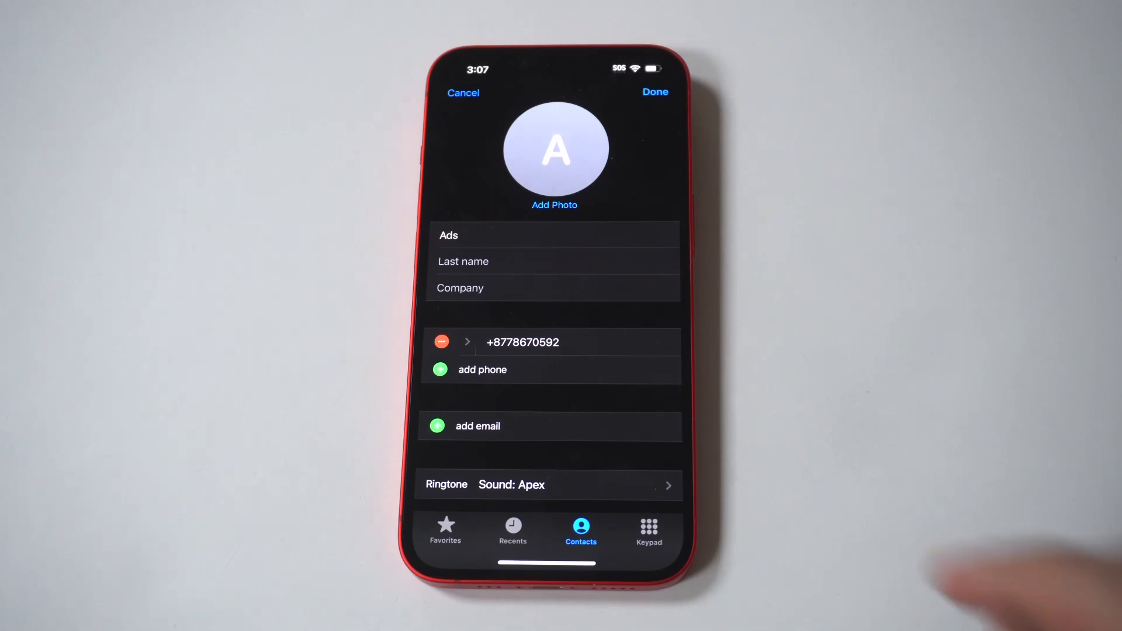
left_click(547, 484)
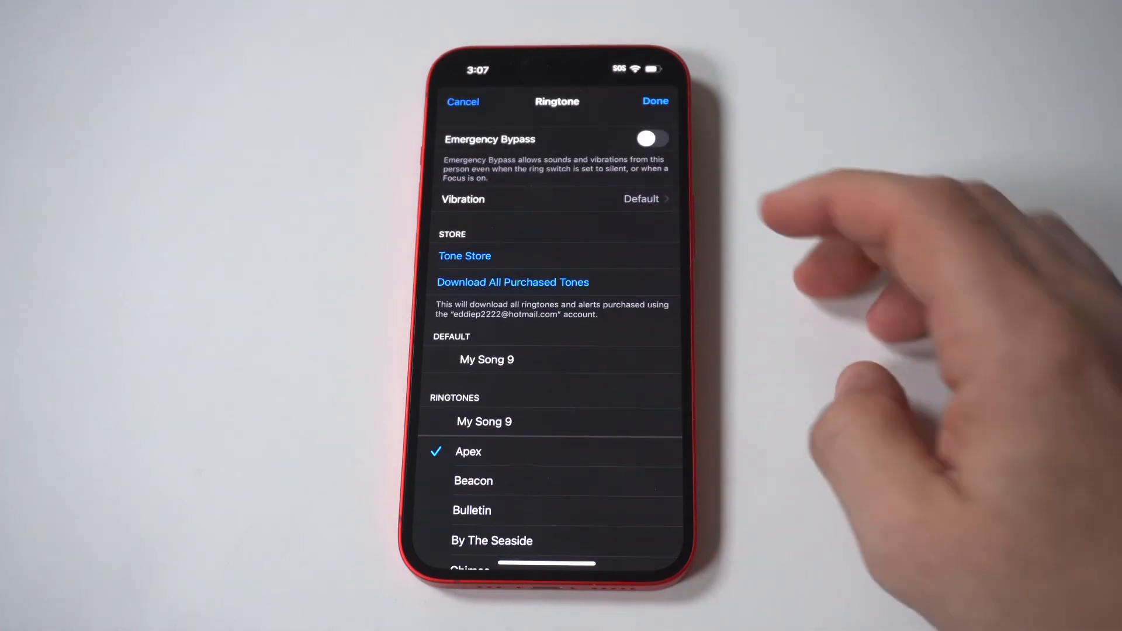
Step: Set the ringtone's vibration pattern to Alert instead of Accent (Default)
left_click(554, 199)
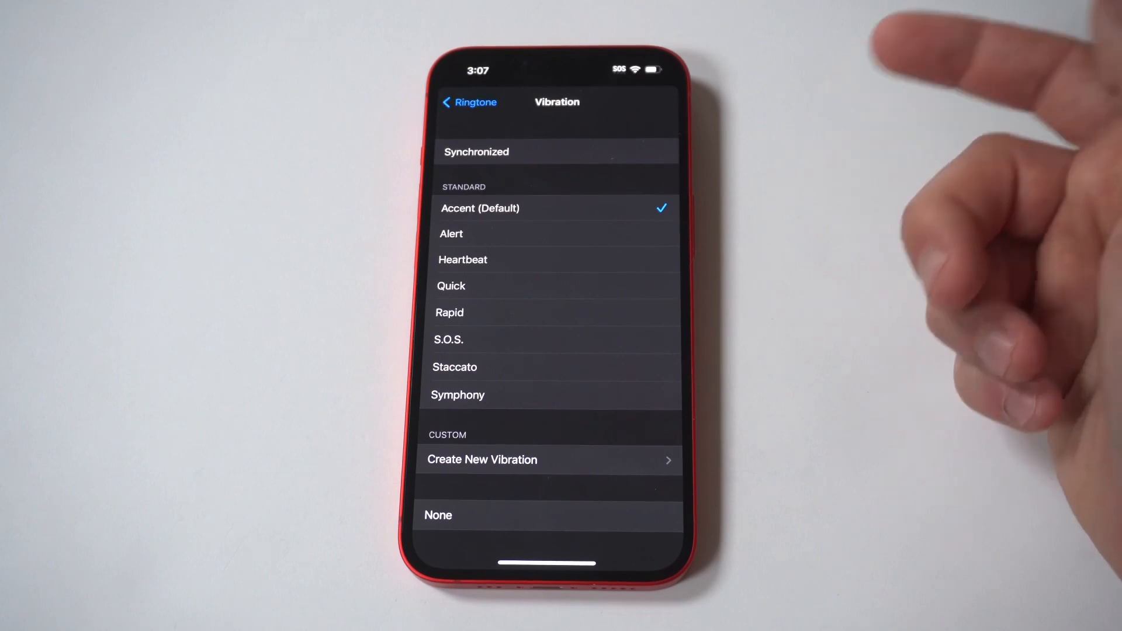
left_click(554, 234)
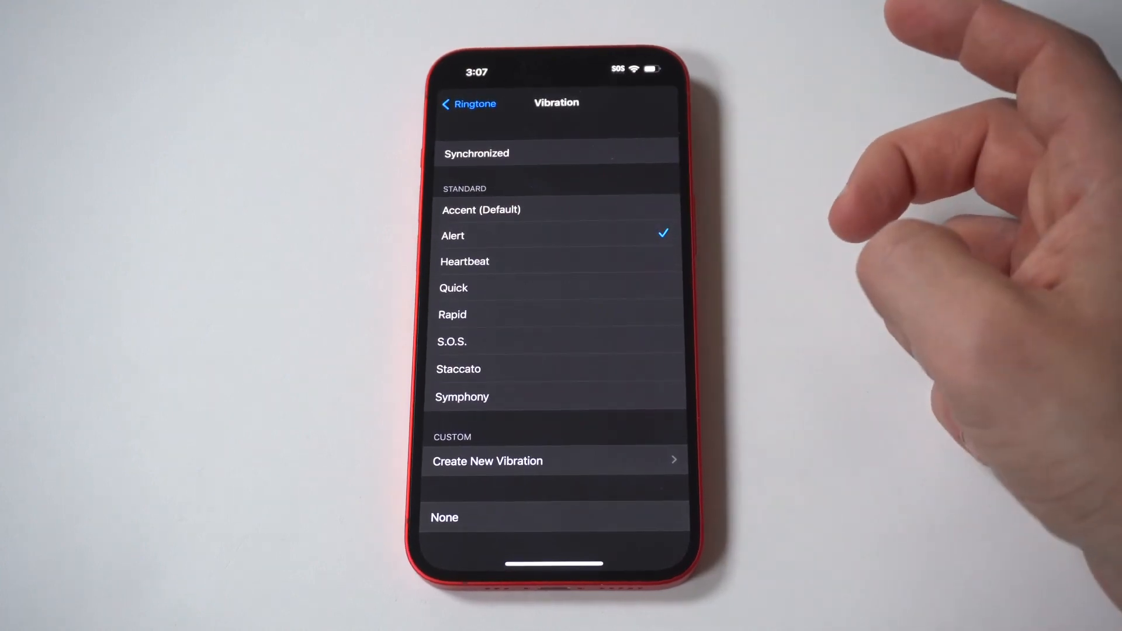